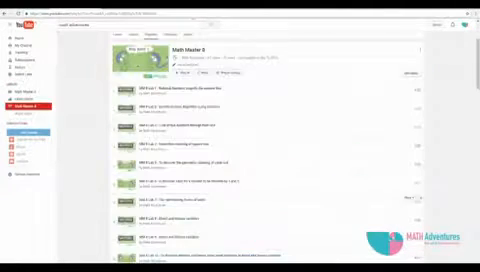
{"action": "scroll", "scroll_direction": "down", "scroll_amount": 3}
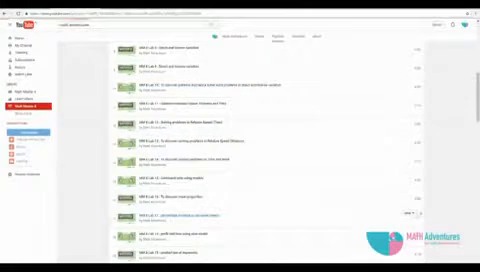